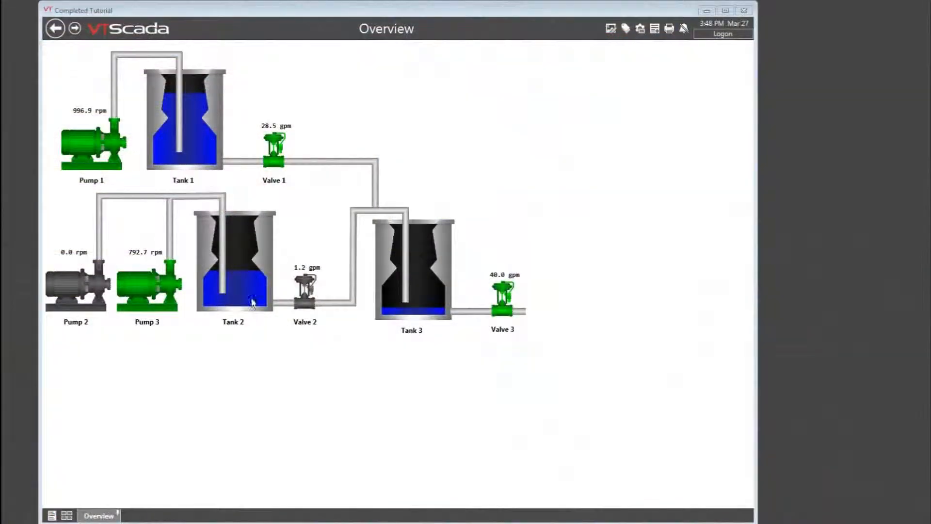
Step: Switch from the tank overview to the Reports page through the Page Menu
click(52, 514)
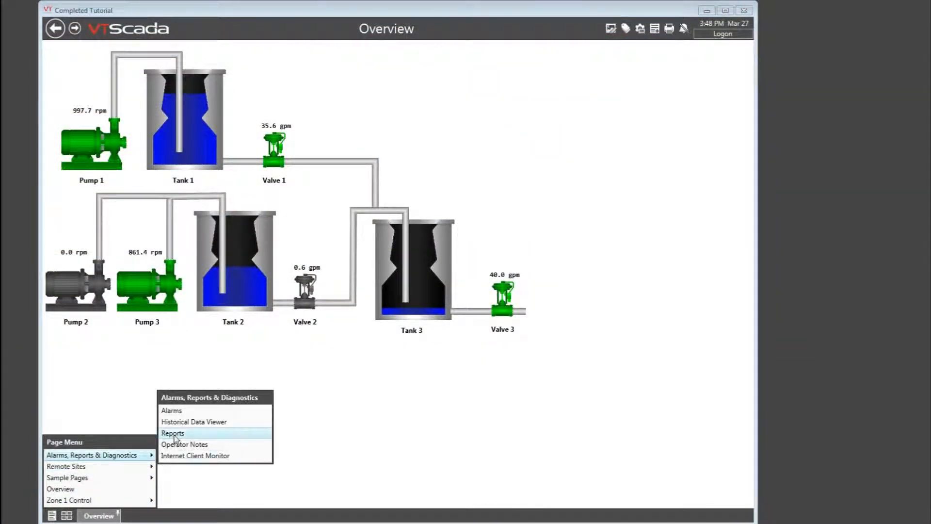
click(173, 433)
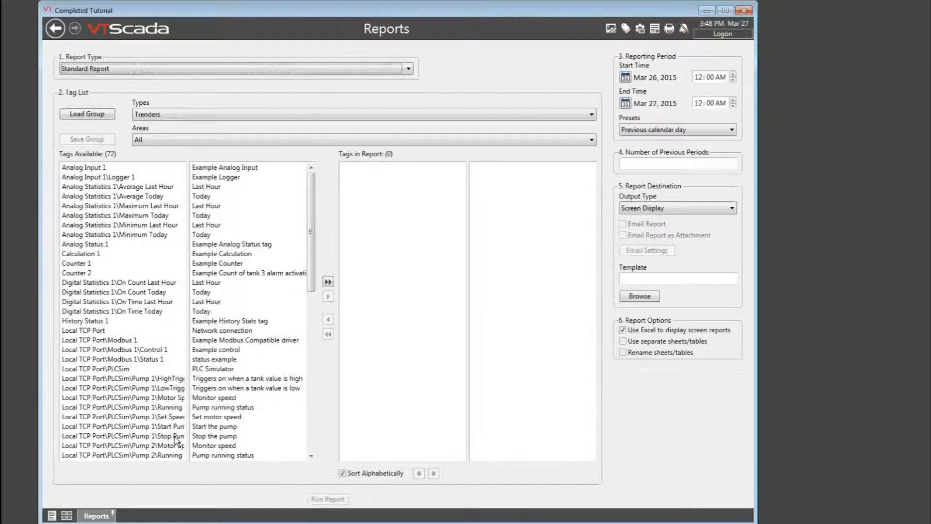
Step: Set the report type to Analog Summary Report, narrowing the list to analog tags
click(123, 435)
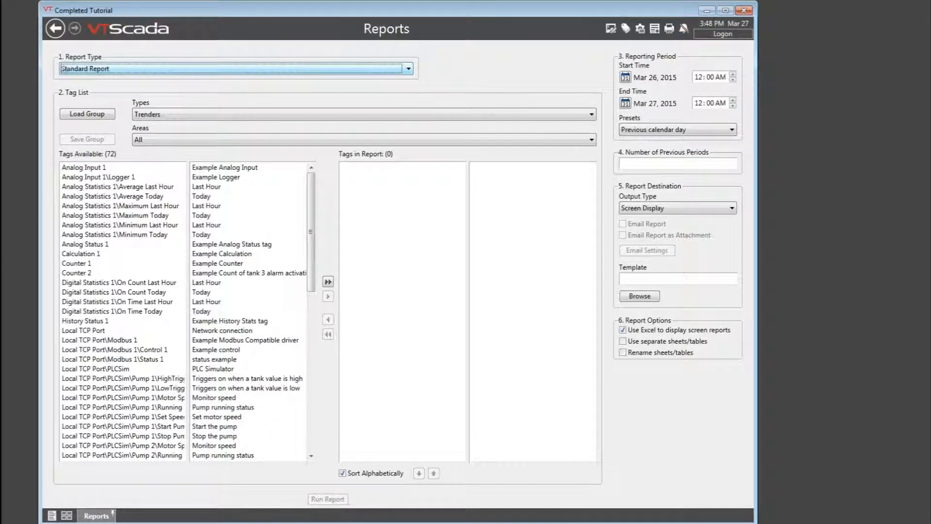
click(407, 68)
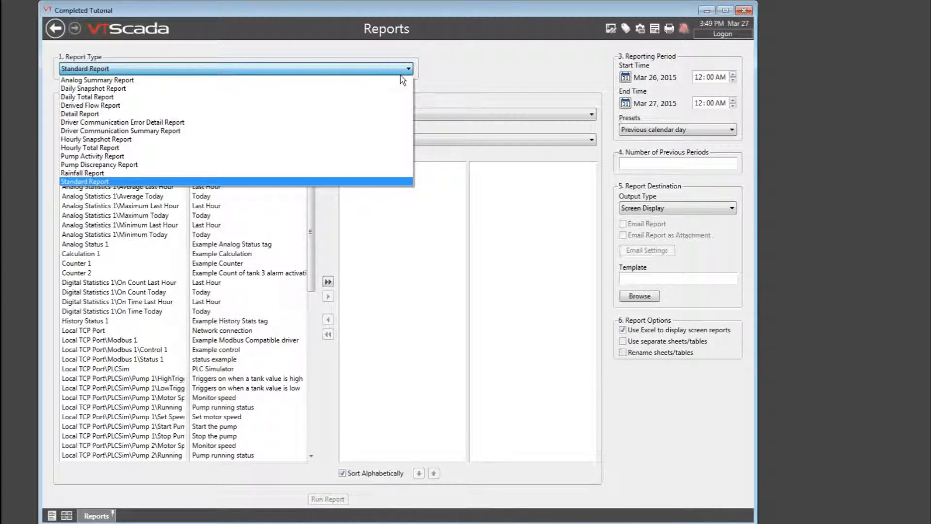
click(97, 80)
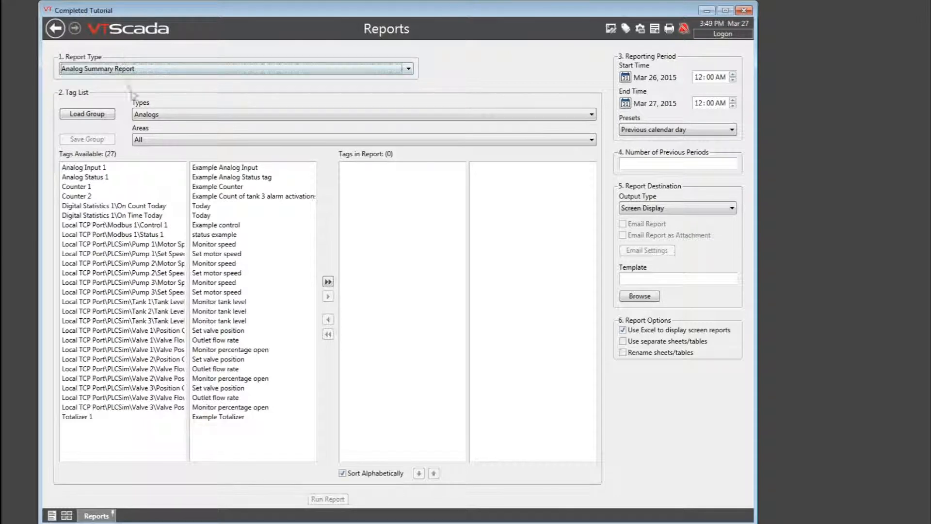
Step: Add the Tank 1 and Tank 2 level tags and start saving them as 'Tank Levels'
click(362, 114)
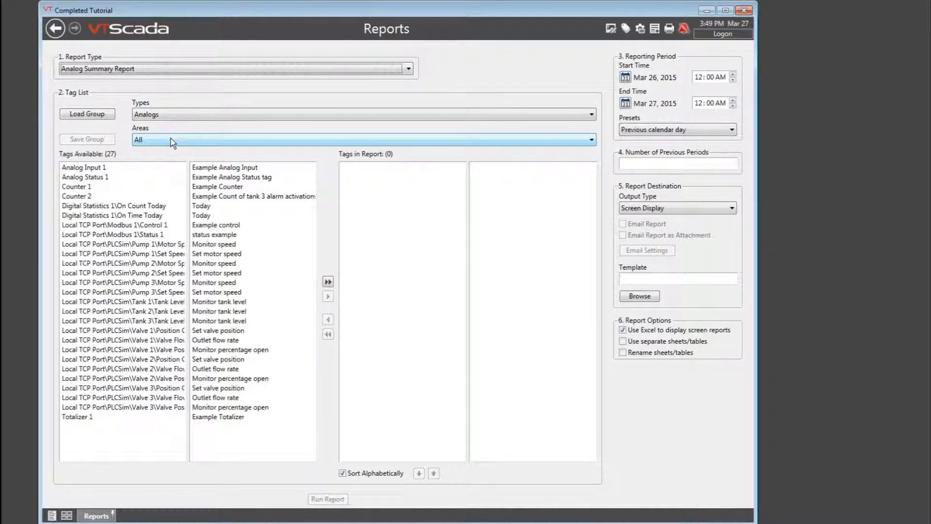
click(328, 295)
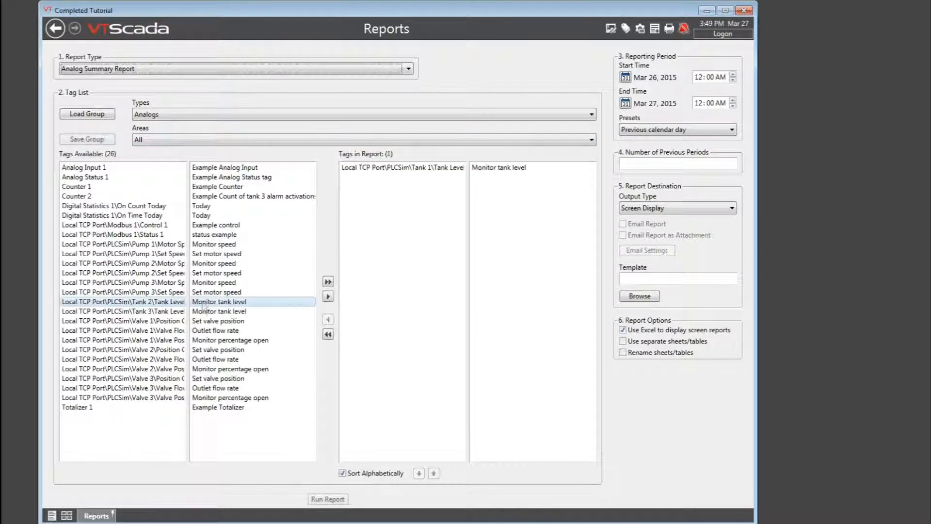
click(328, 295)
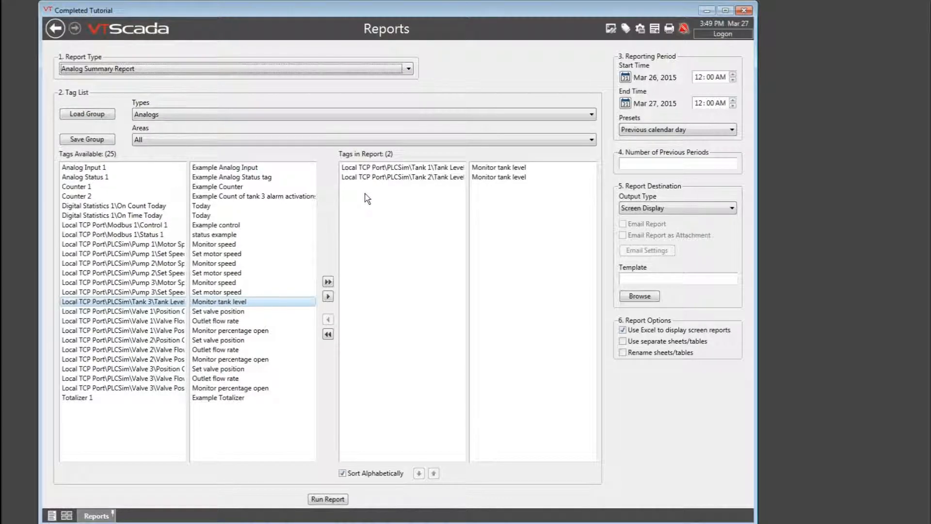
mouse_move(123, 156)
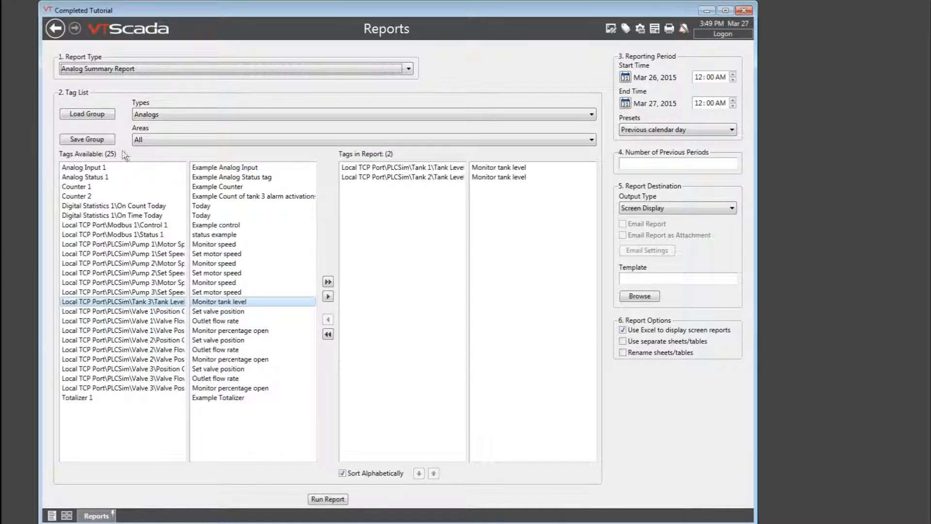
click(87, 139)
text(Tank Levels)
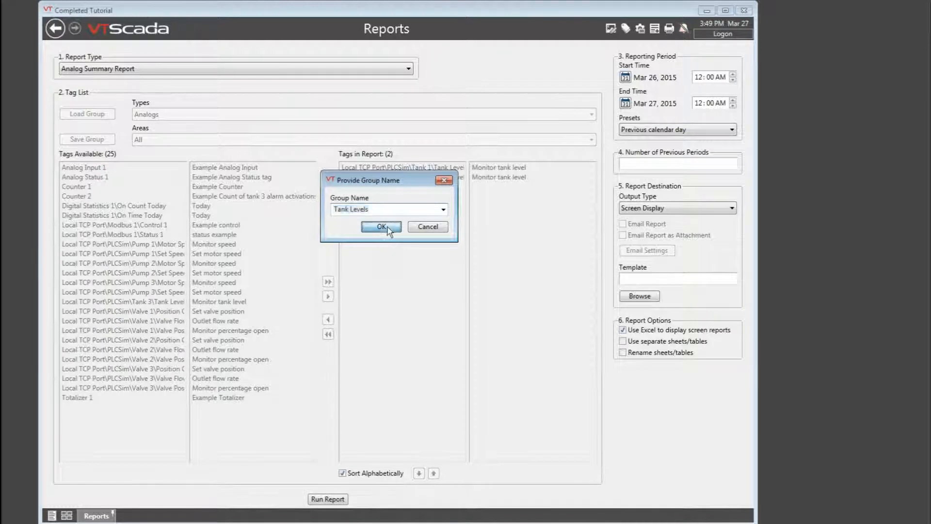
Step: Confirm 'Tank Levels' as the group name to save the two tank level tags
click(381, 227)
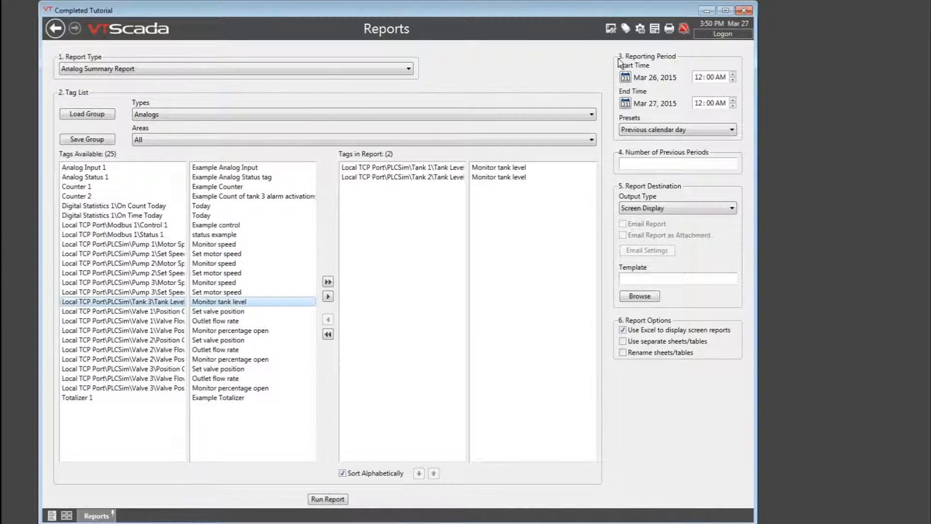
mouse_move(664, 127)
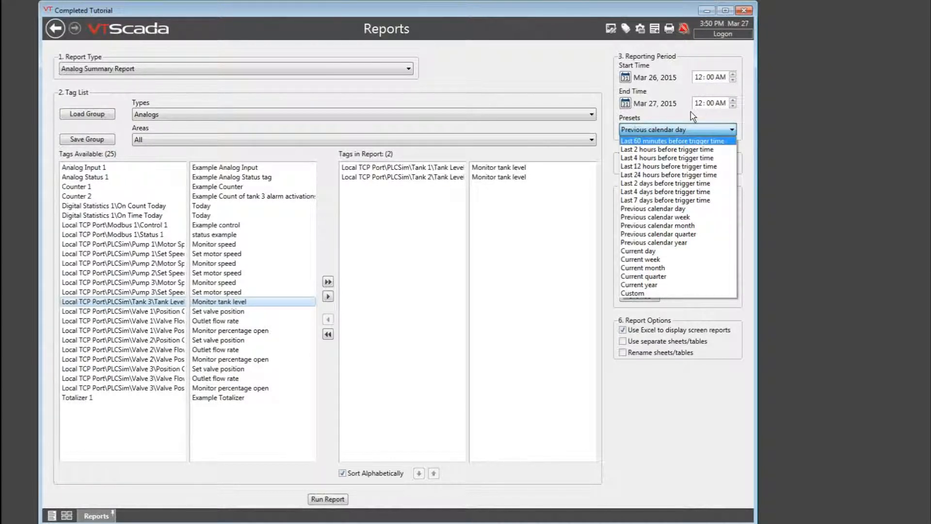
mouse_move(665, 183)
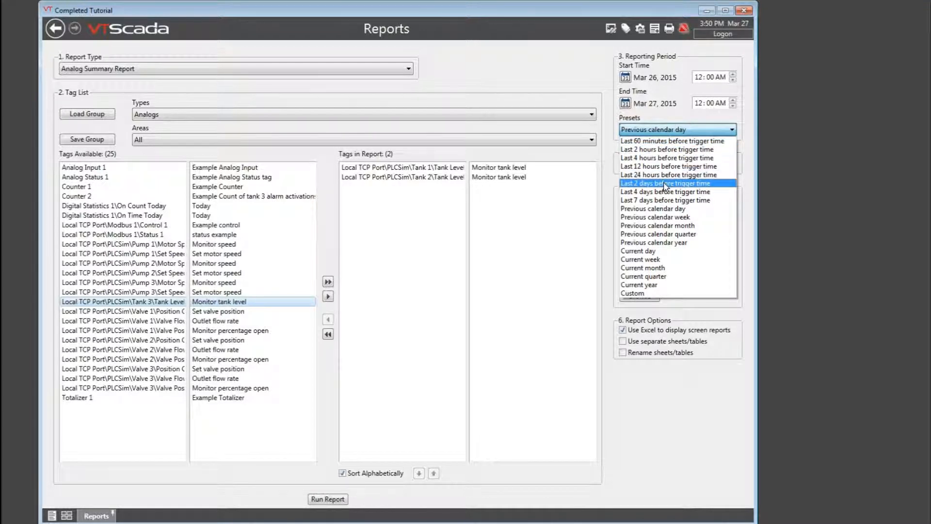
mouse_move(669, 174)
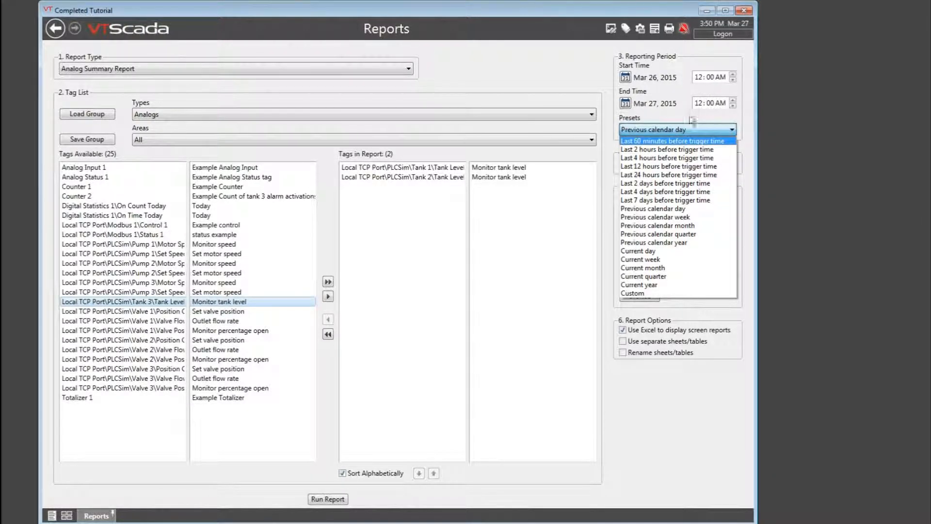
Step: Choose the 'Last 2 hours before trigger time' preset and enter 2 previous periods
click(666, 149)
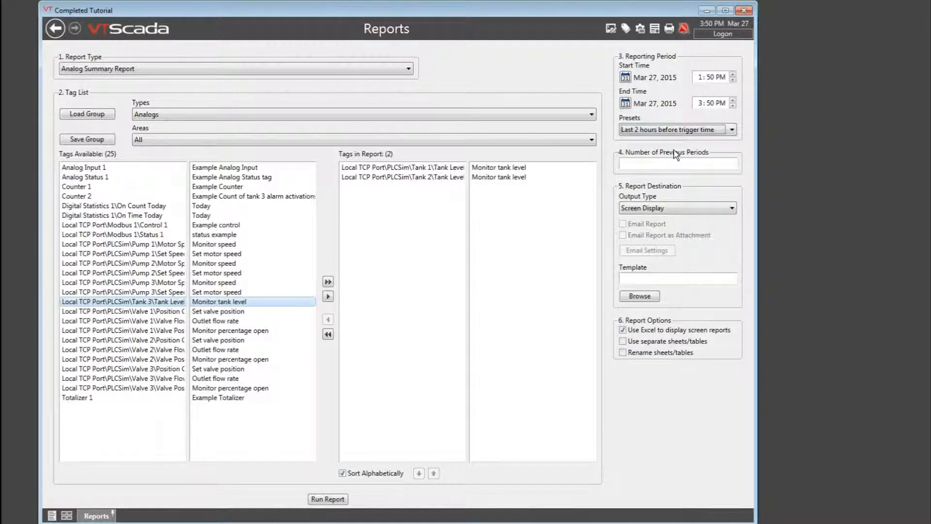
mouse_move(665, 163)
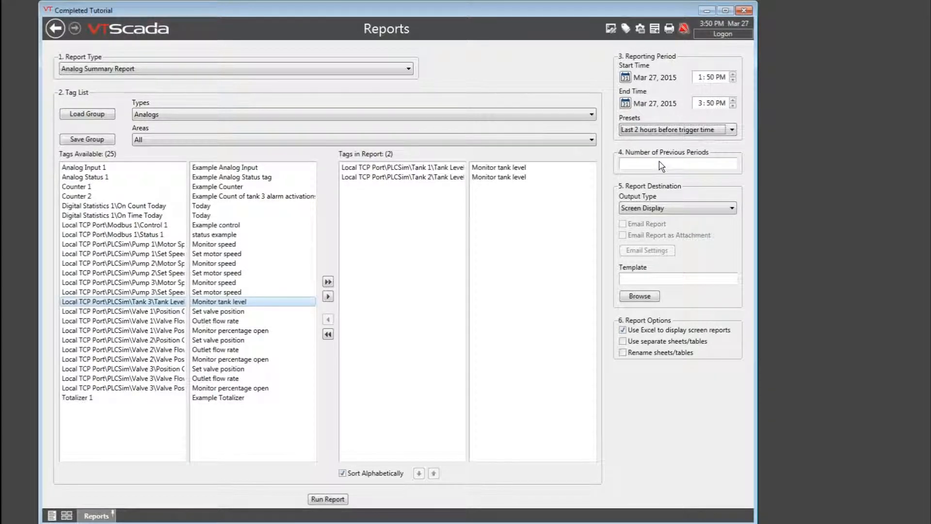
click(676, 164)
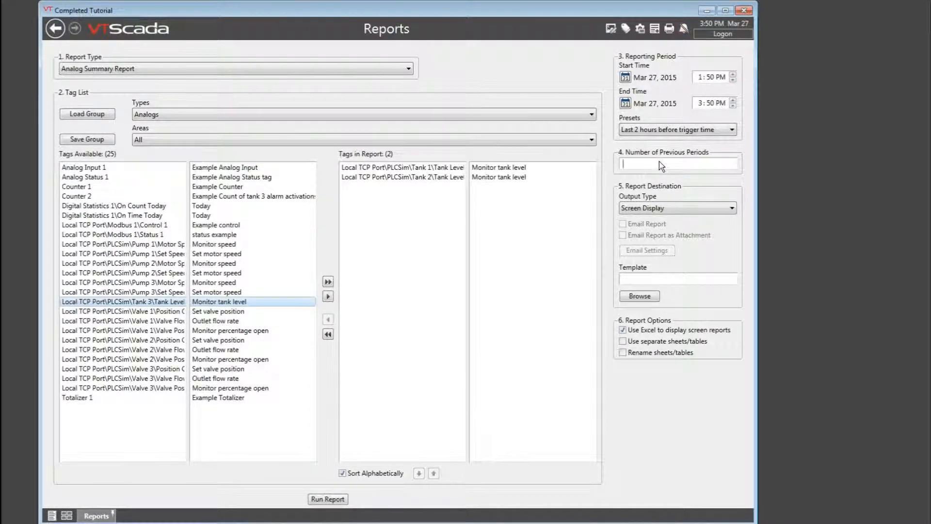
text(2)
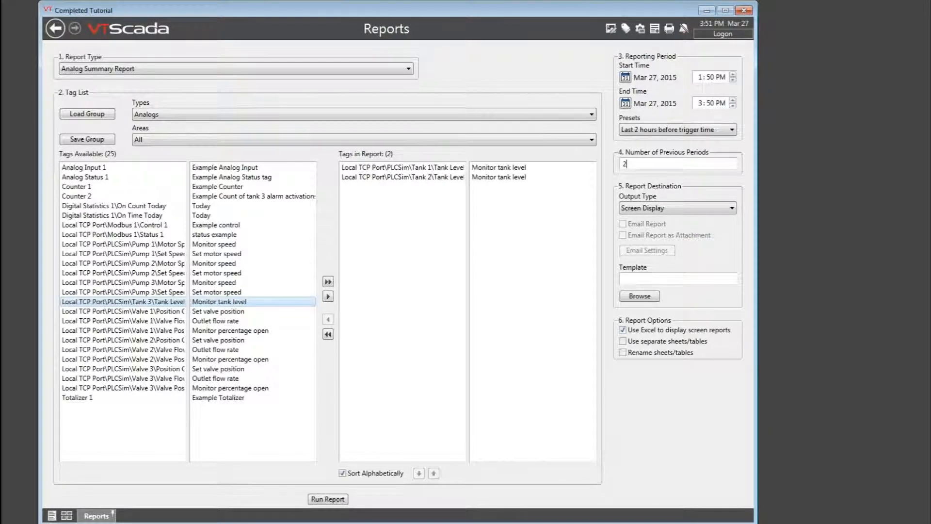
click(677, 163)
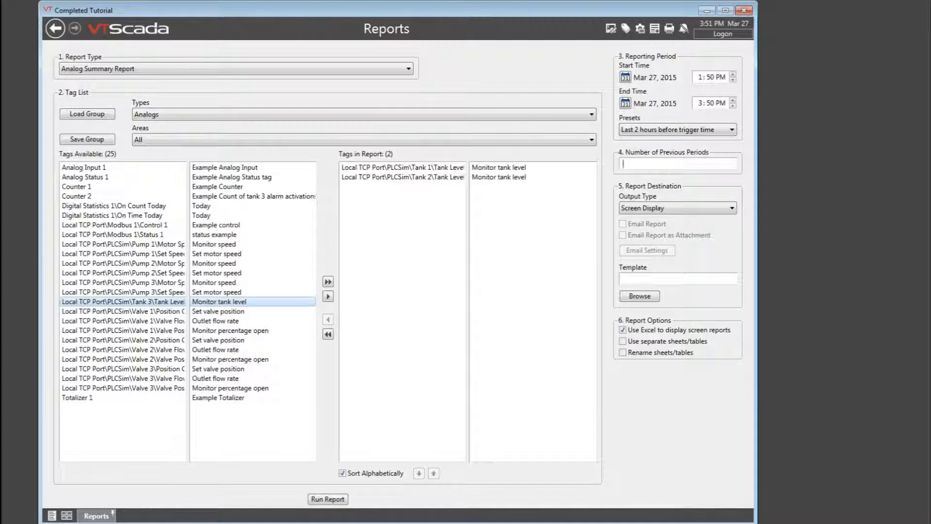
text(2)
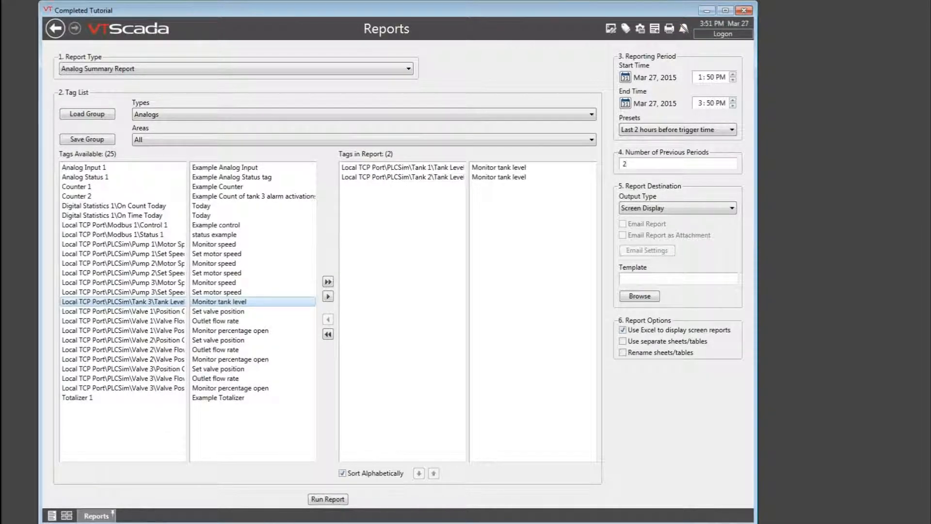
click(677, 163)
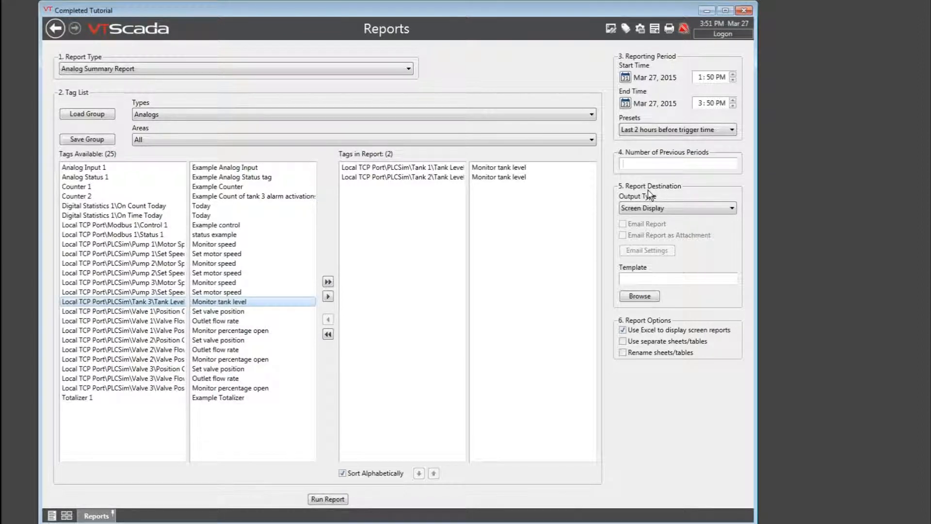
click(677, 164)
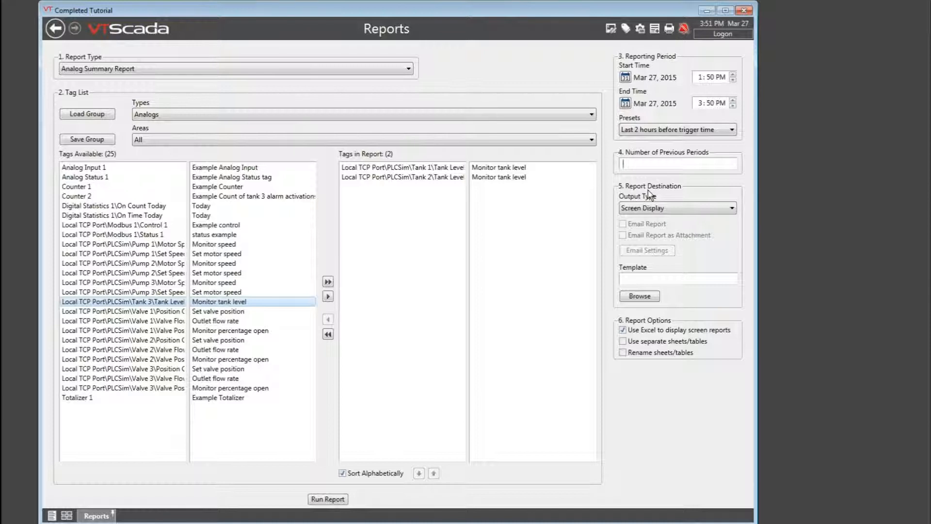
click(676, 208)
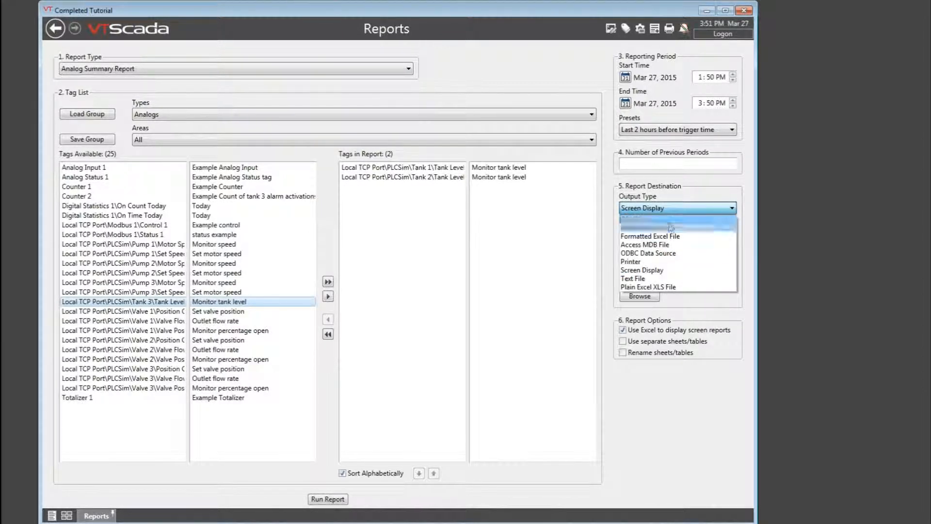
click(635, 278)
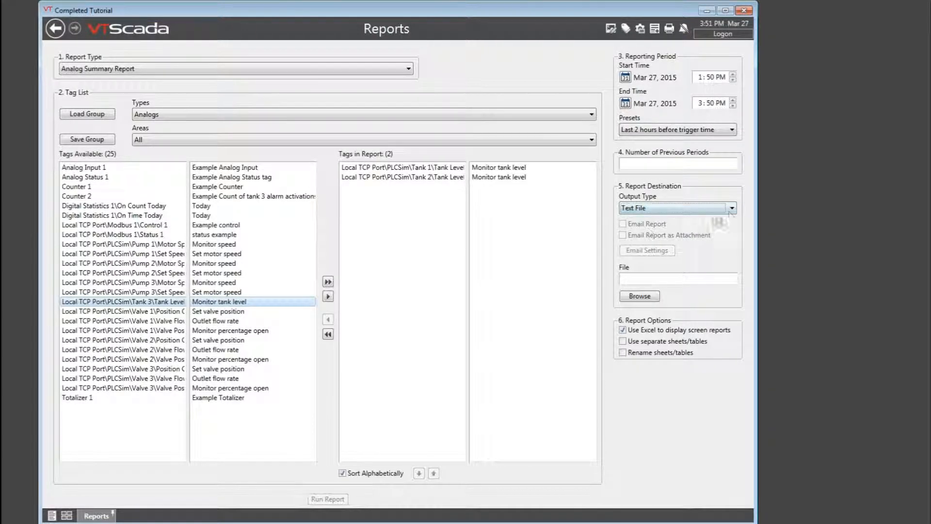
click(732, 208)
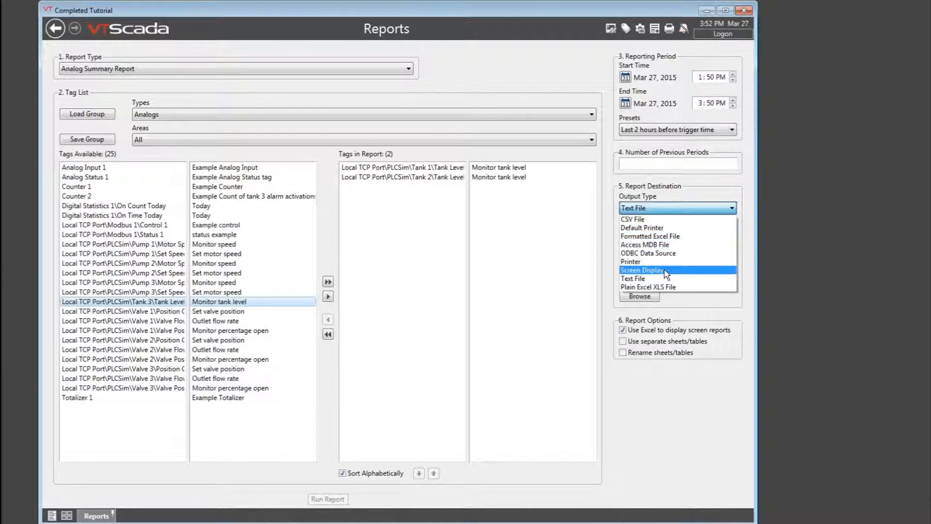
click(641, 269)
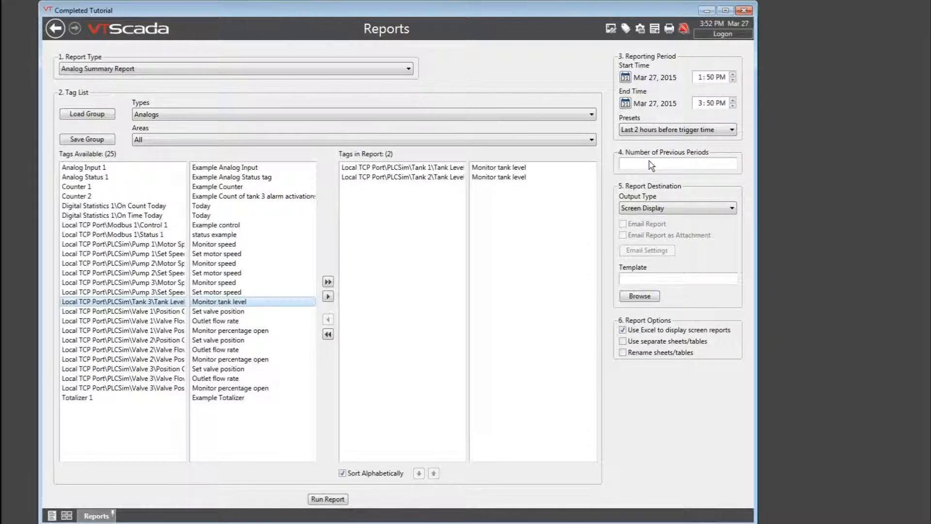
mouse_move(575, 296)
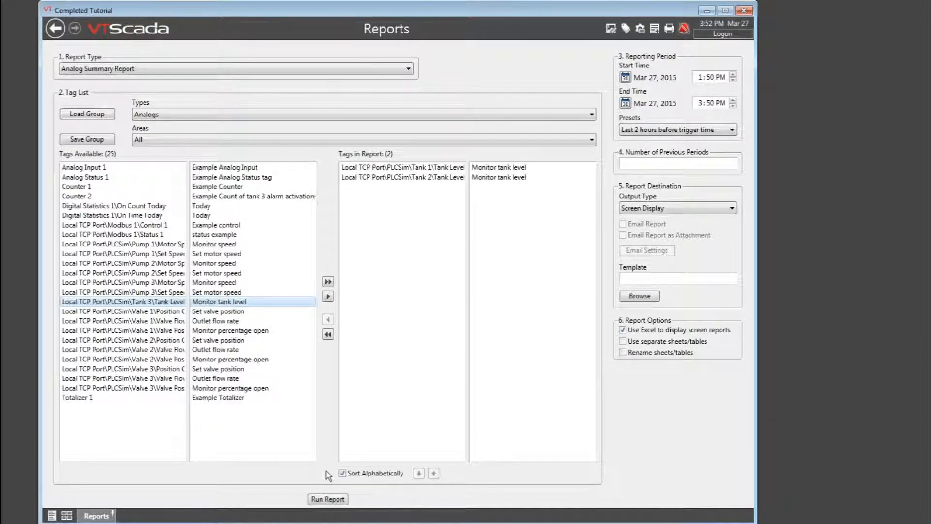
Step: Generate the Analog Summary Report with the Run Report button
click(327, 498)
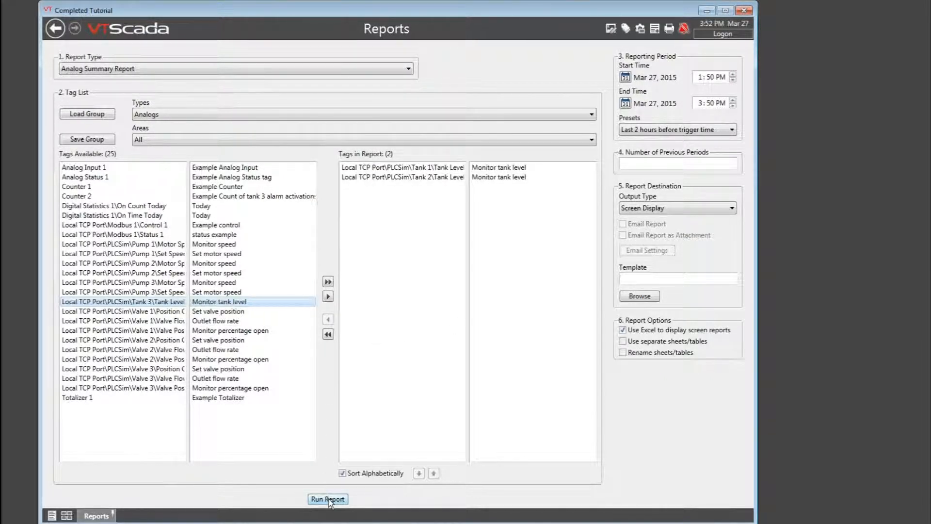
click(327, 499)
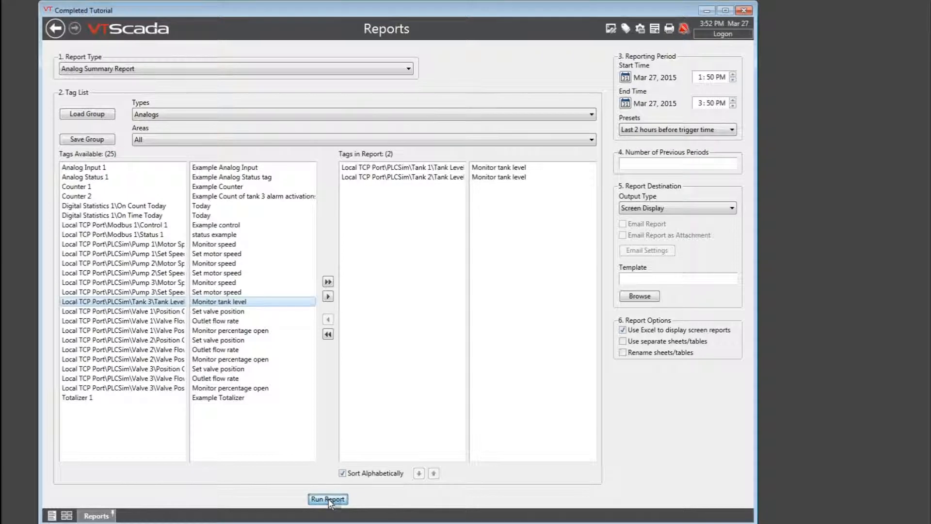
click(328, 499)
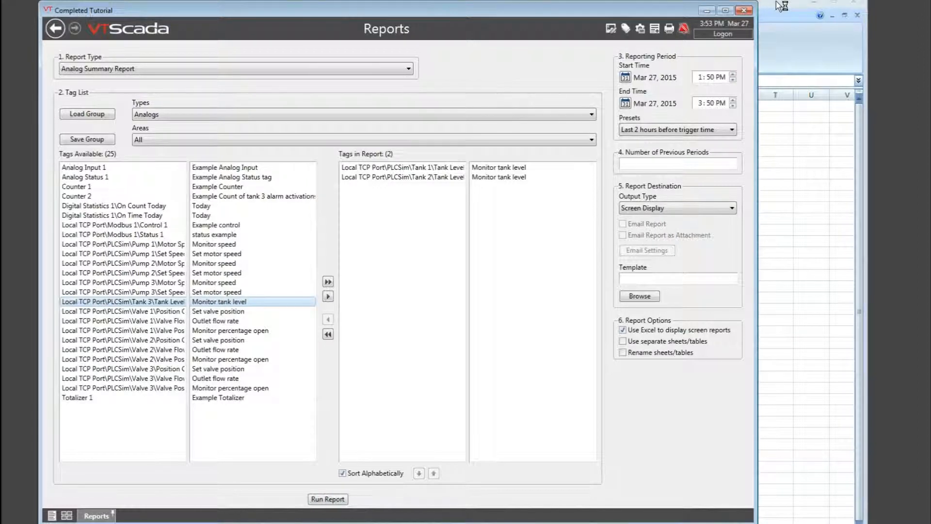
Step: Review the tank level averages, mins, maxes and totals, then close Excel without saving
click(327, 499)
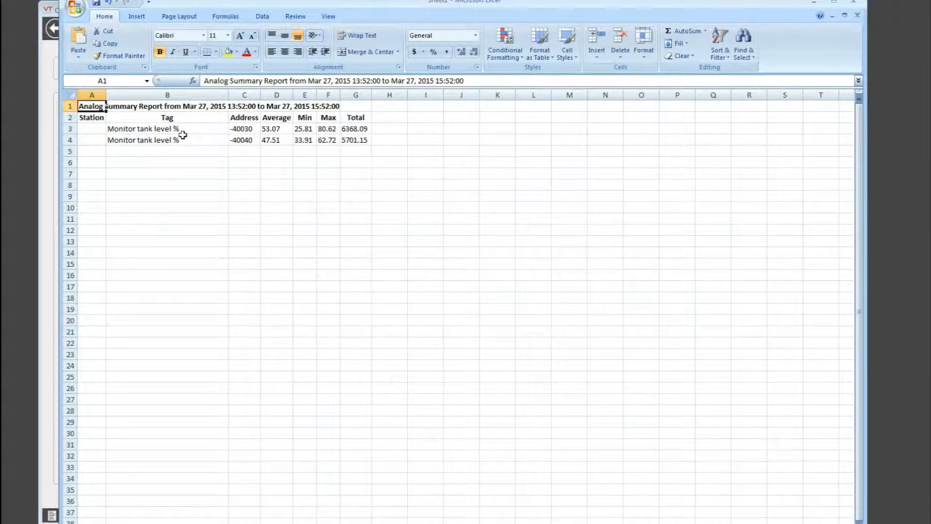
mouse_move(185, 130)
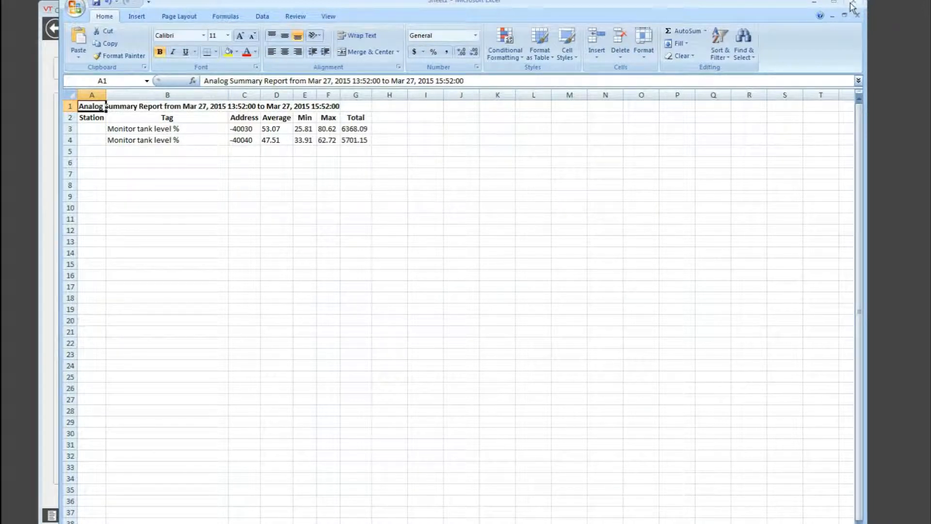
click(857, 6)
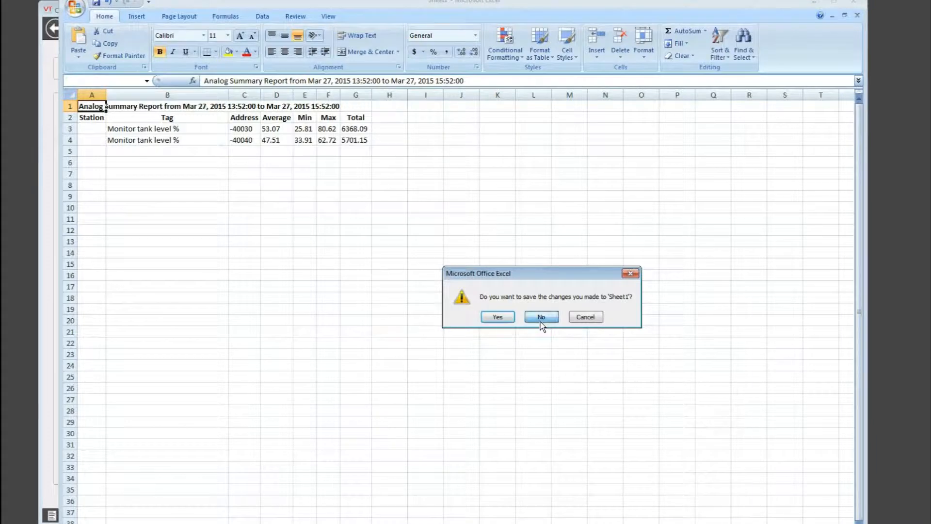
click(539, 317)
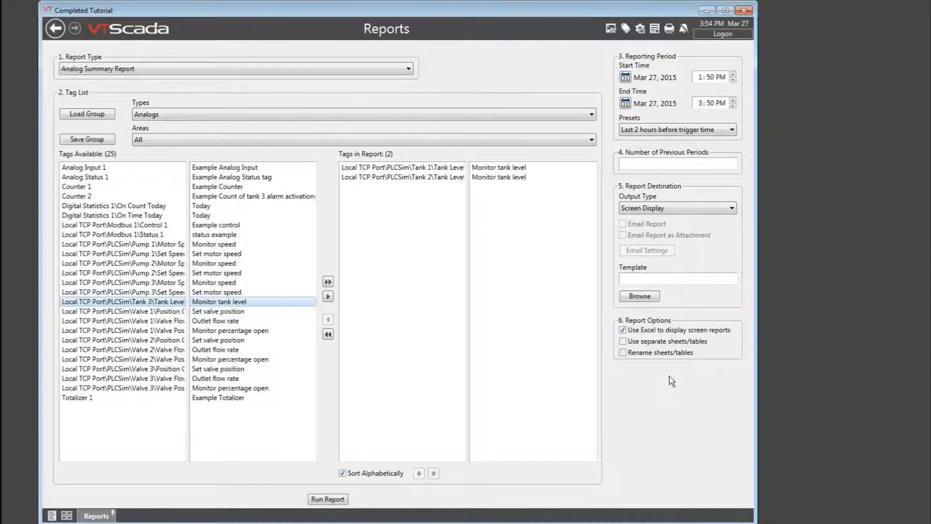
Step: Create a new Report tag named 'demo' in the Tag Browser
click(625, 28)
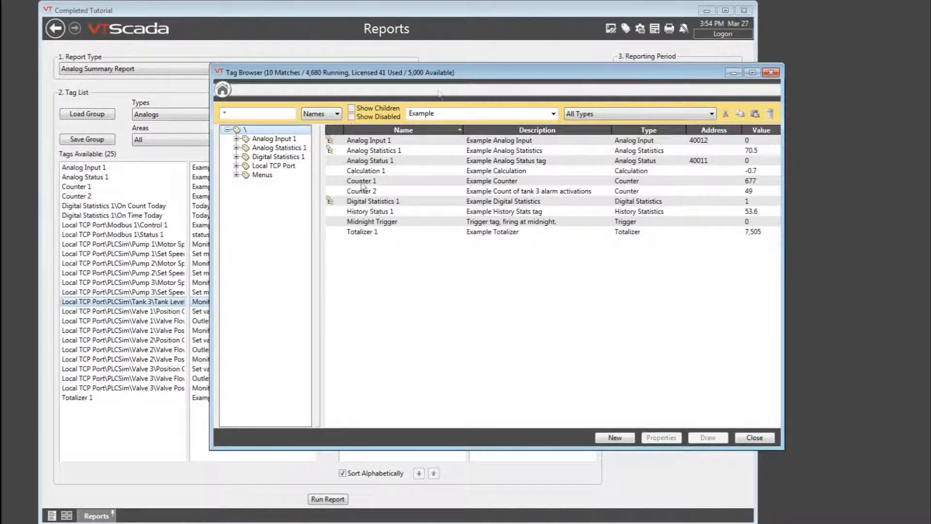
click(615, 437)
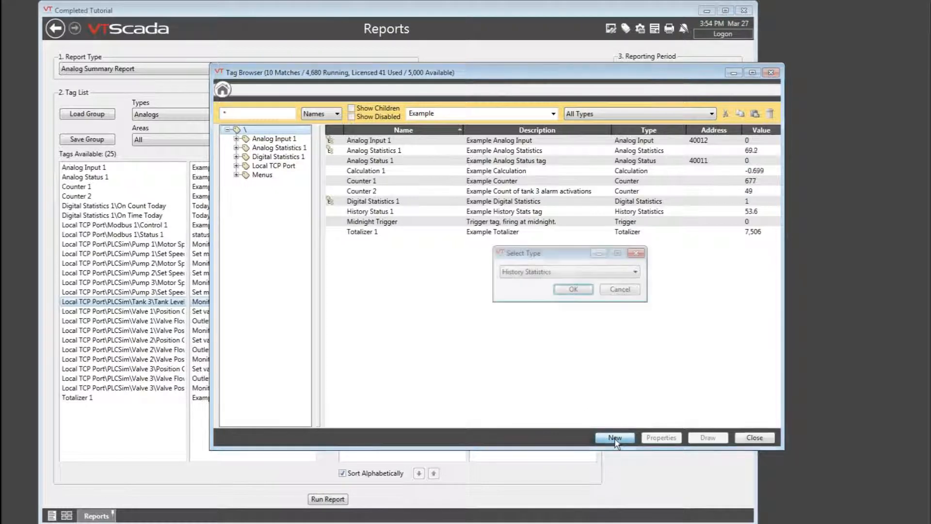
click(634, 271)
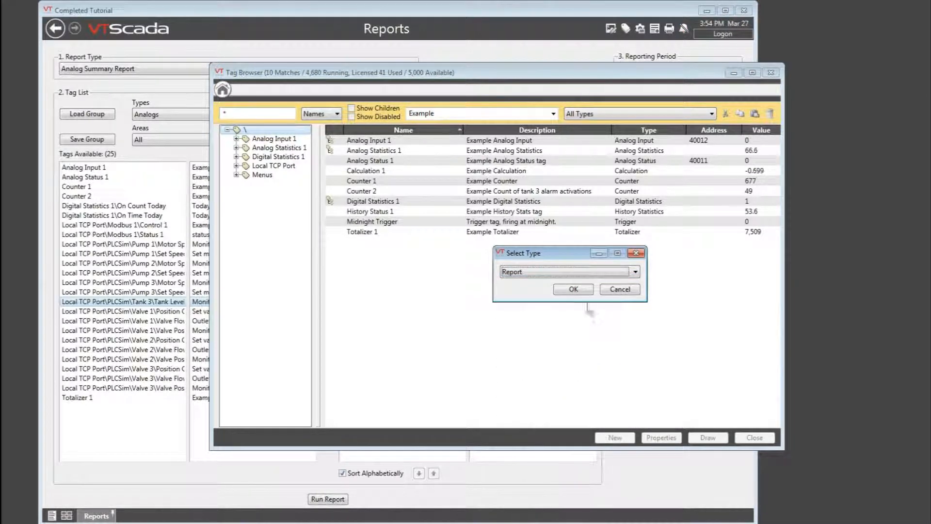
click(572, 289)
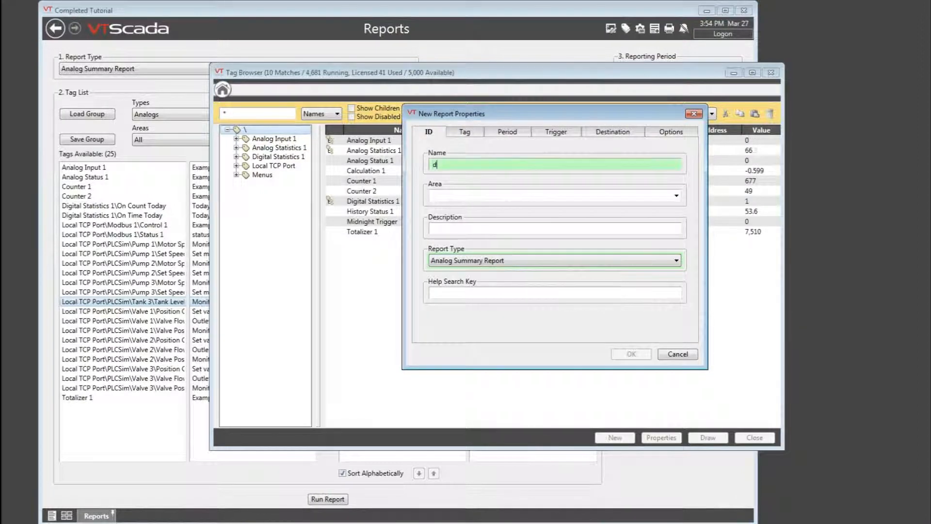
text(emo)
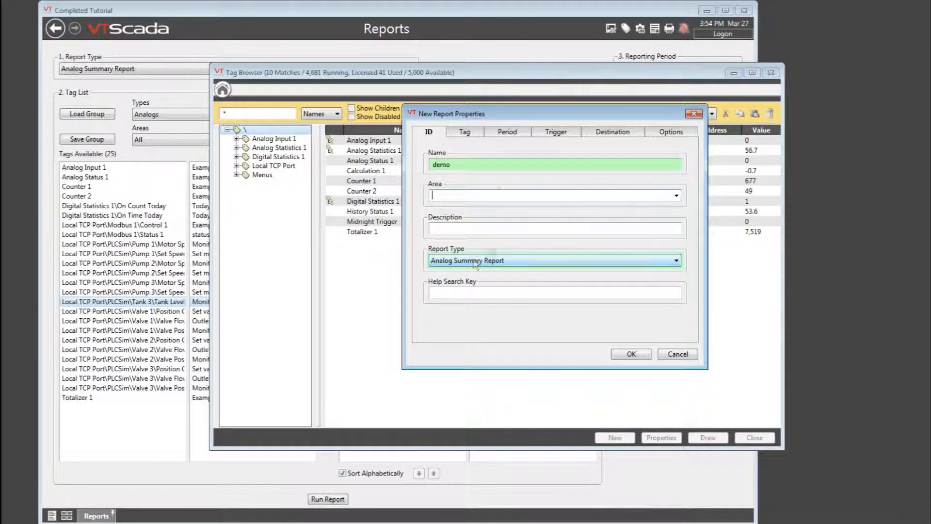
click(465, 132)
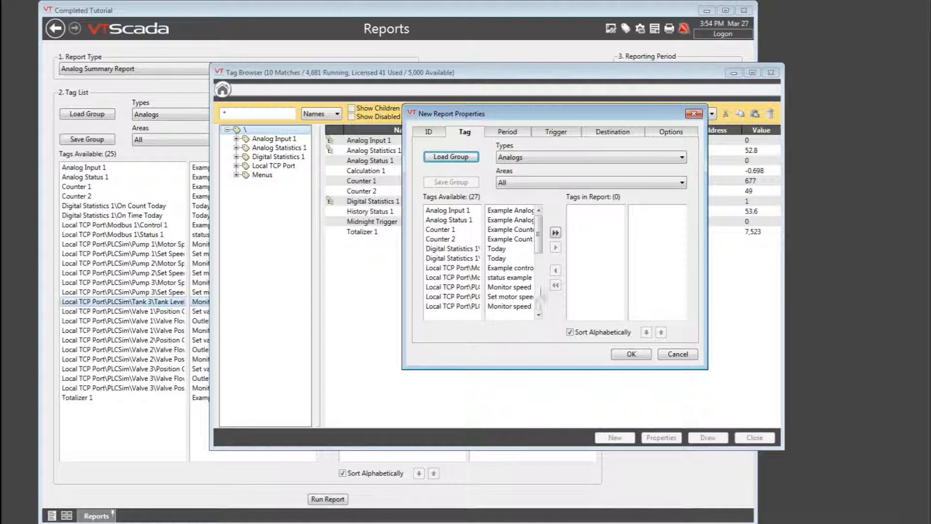
Step: Load the Tank Levels group into the demo report's tag list
scroll(down, 3)
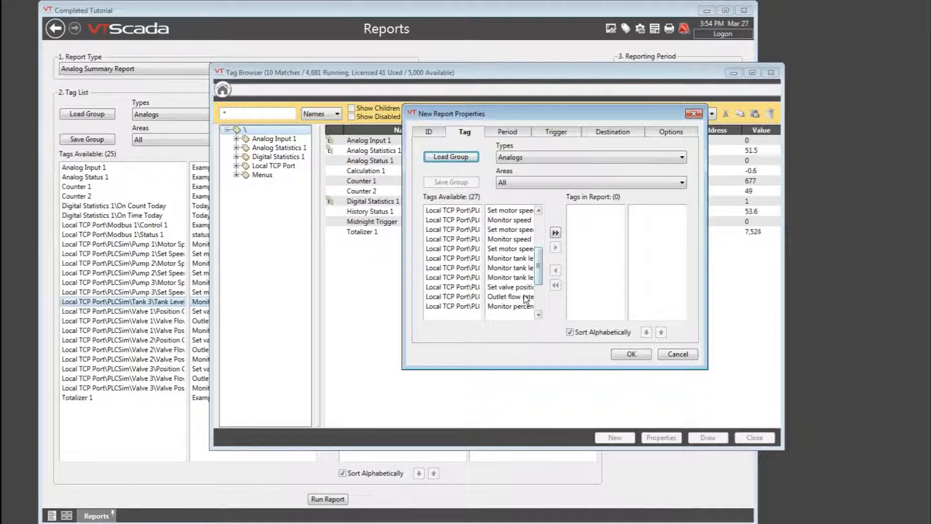
click(555, 247)
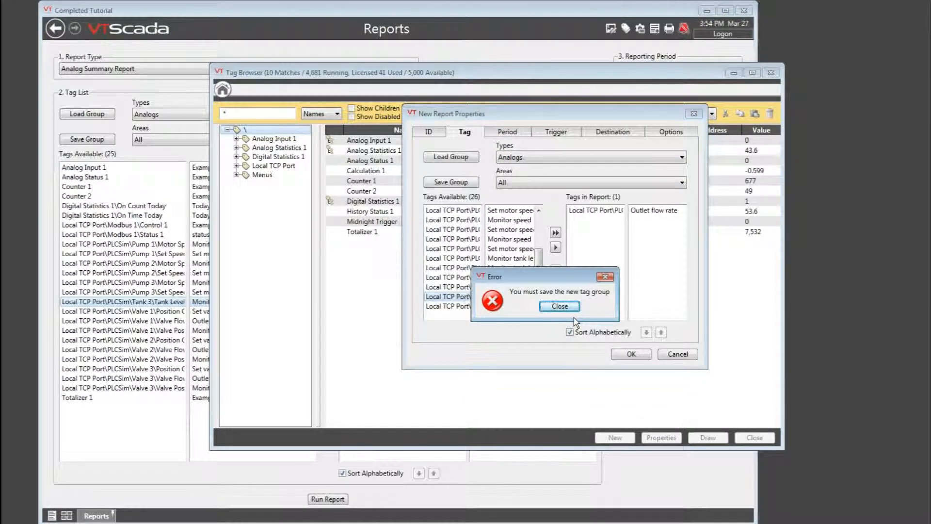
click(558, 306)
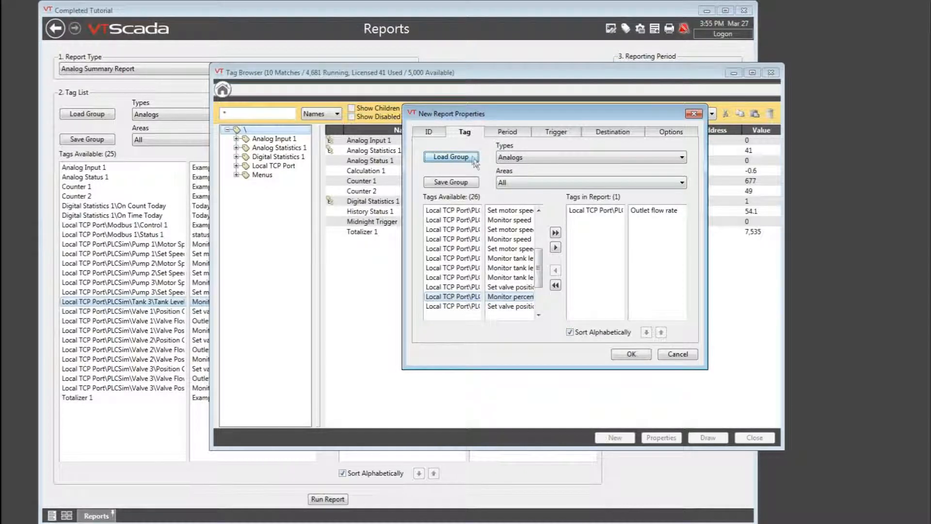
click(450, 156)
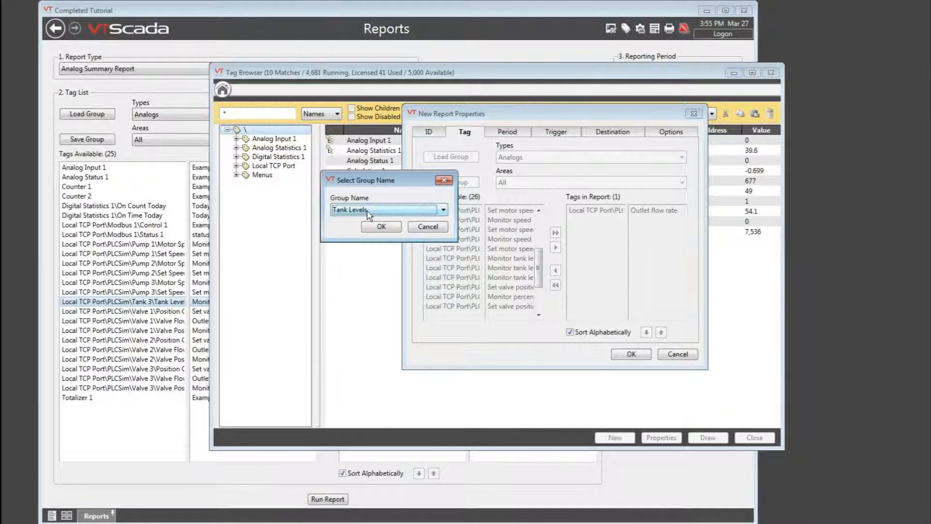
click(381, 226)
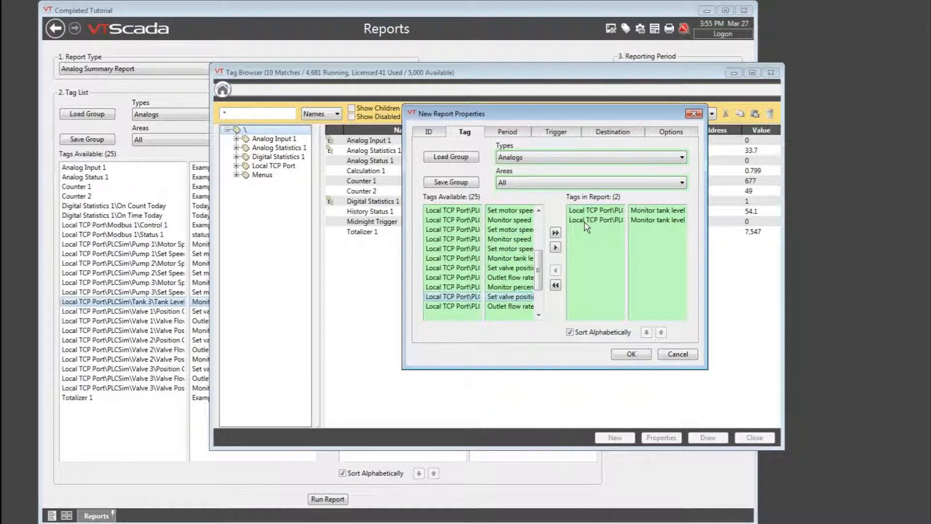
click(506, 131)
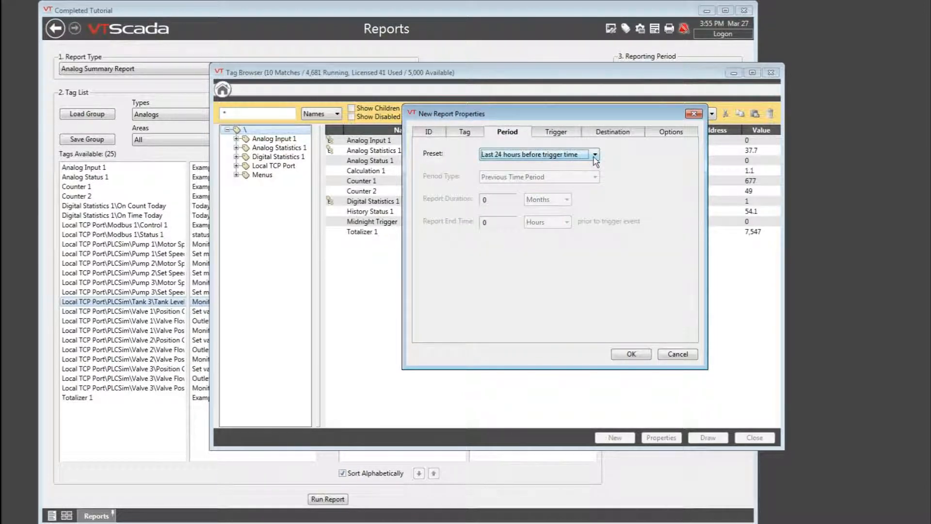
Step: Set the demo report's period preset to Previous calendar day
click(595, 154)
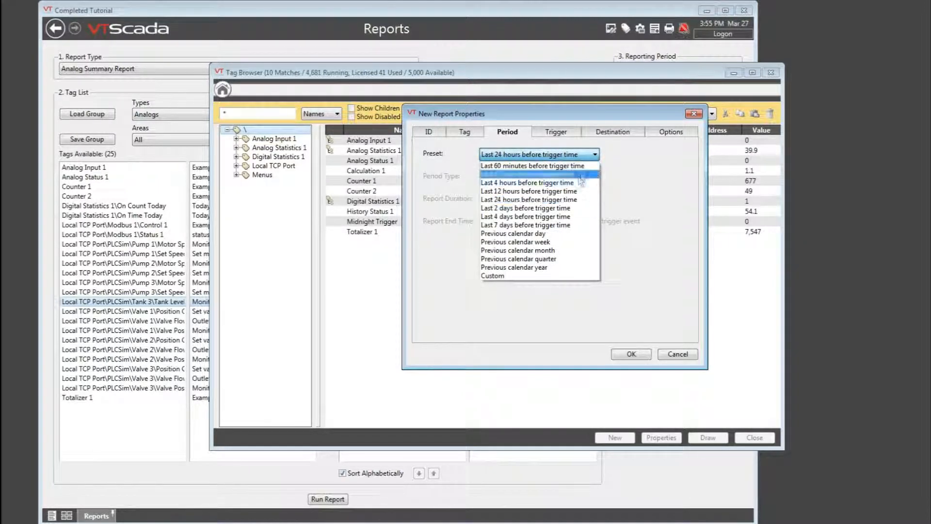
click(514, 233)
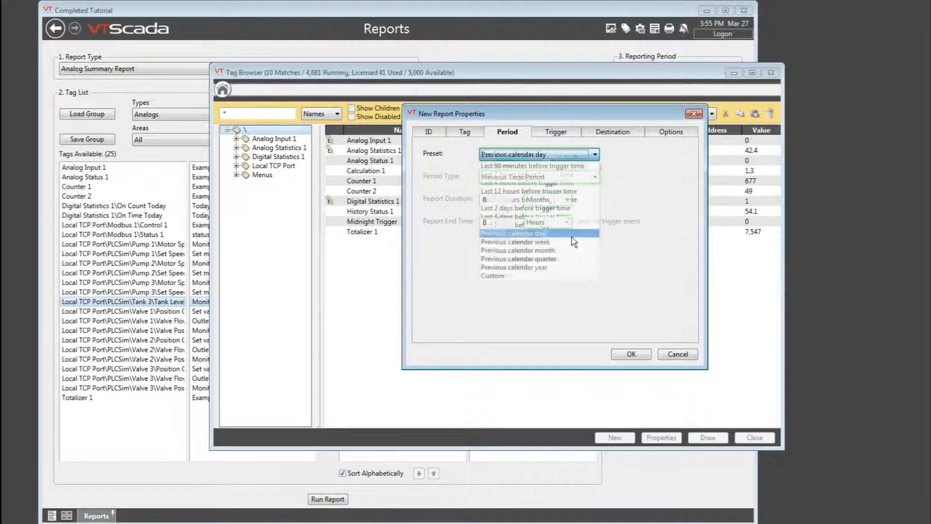
click(513, 233)
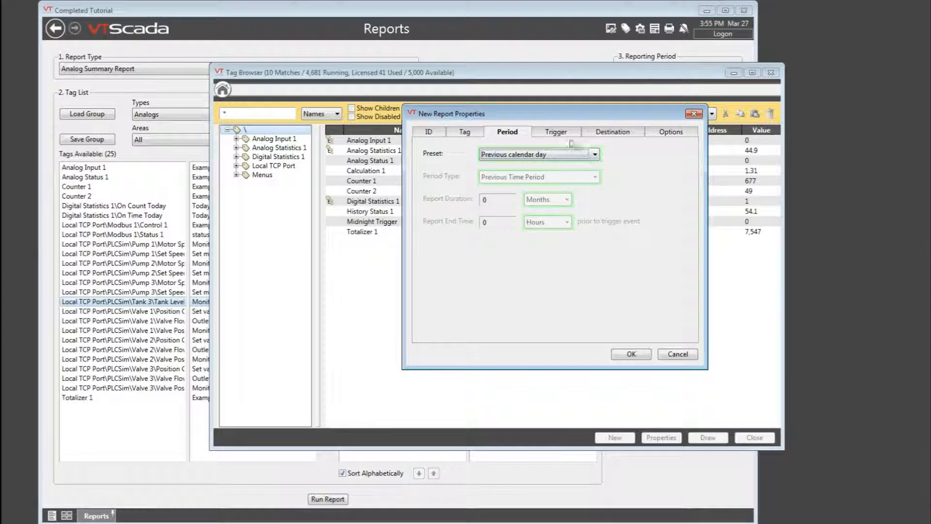
click(555, 132)
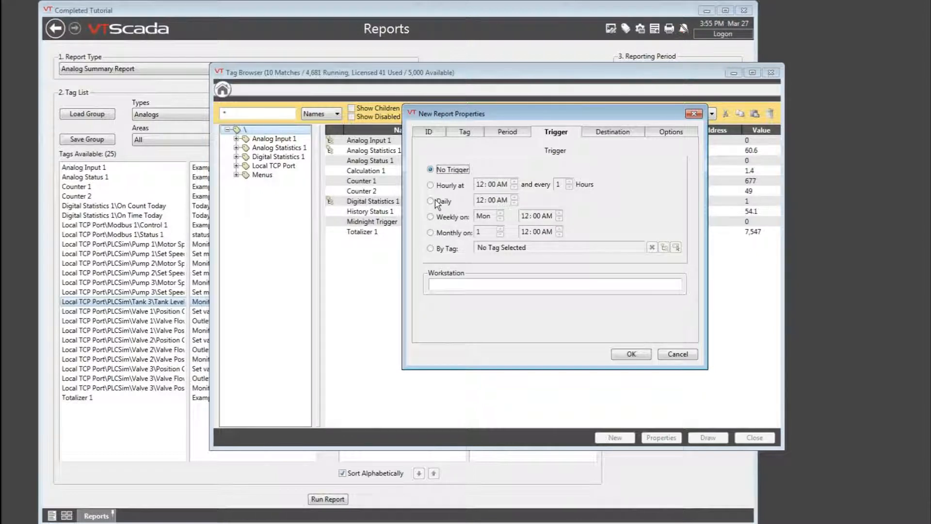
Step: Set the 'demo' report trigger to Daily with the hour raised to 8:00 AM
click(431, 201)
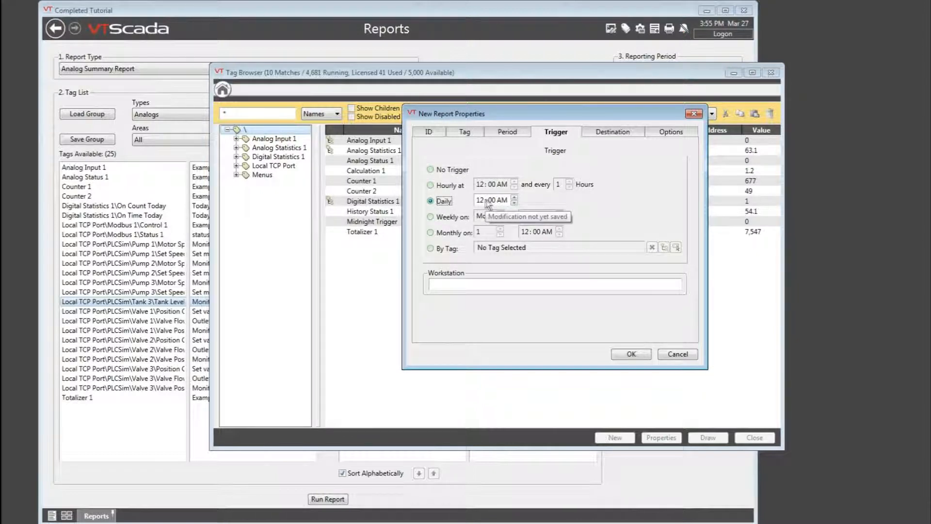
click(514, 201)
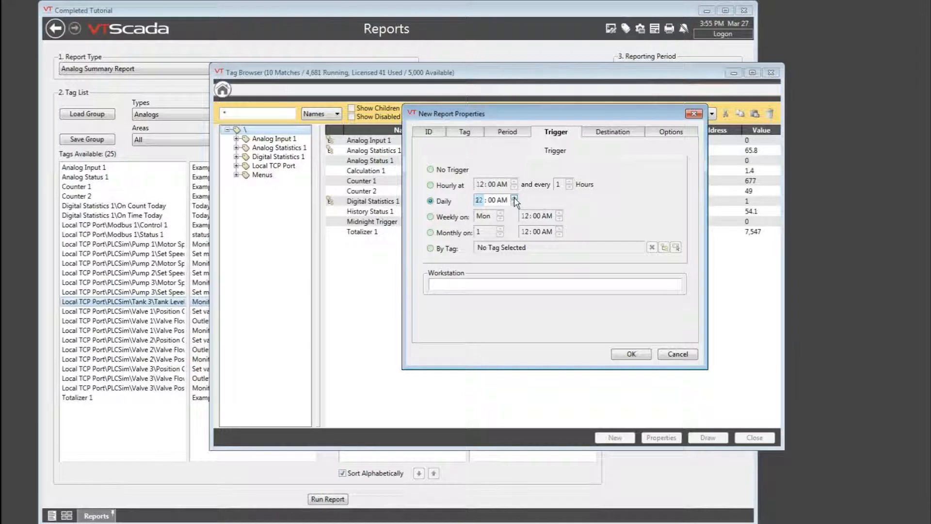
click(514, 201)
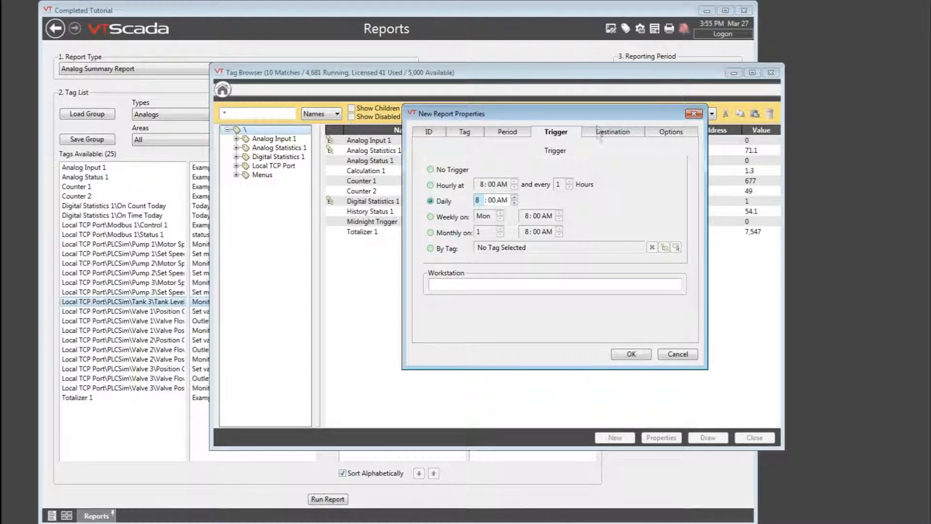
click(612, 131)
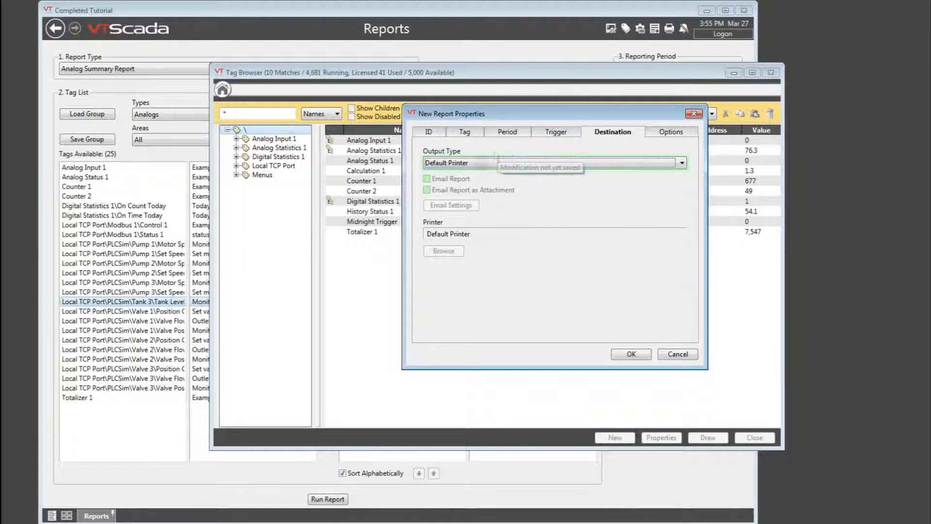
Step: Keep Default Printer as the report's output type and move on to its options
click(682, 163)
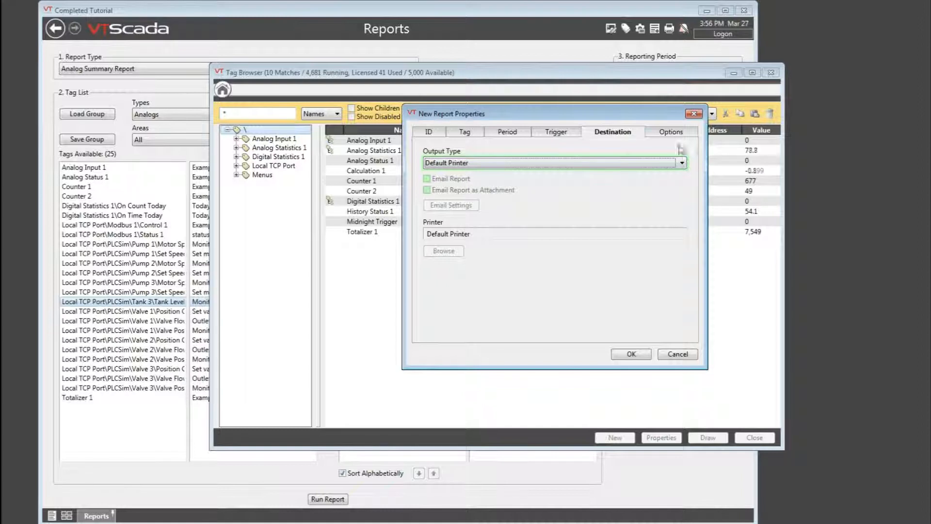
click(671, 132)
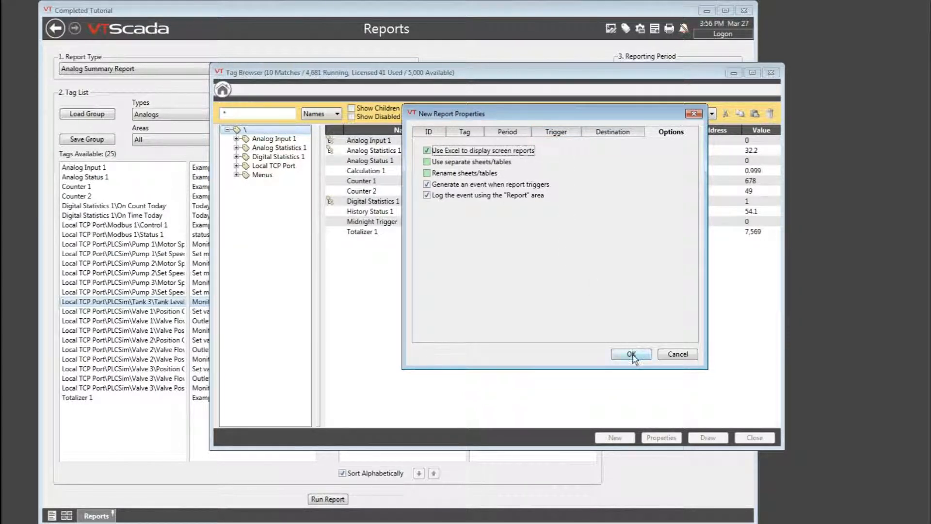
Step: Save the 'demo' report tag and draw it on the Overview page as a Run Report button
click(630, 354)
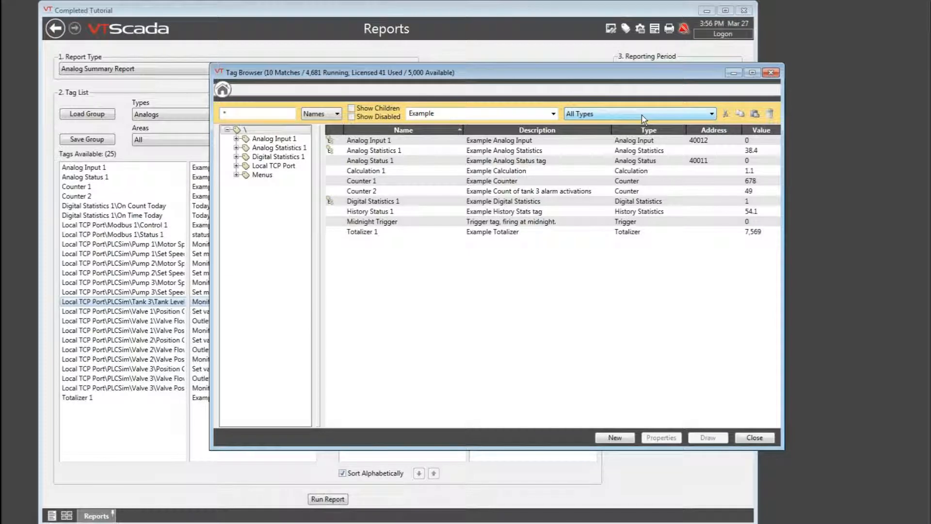
click(552, 114)
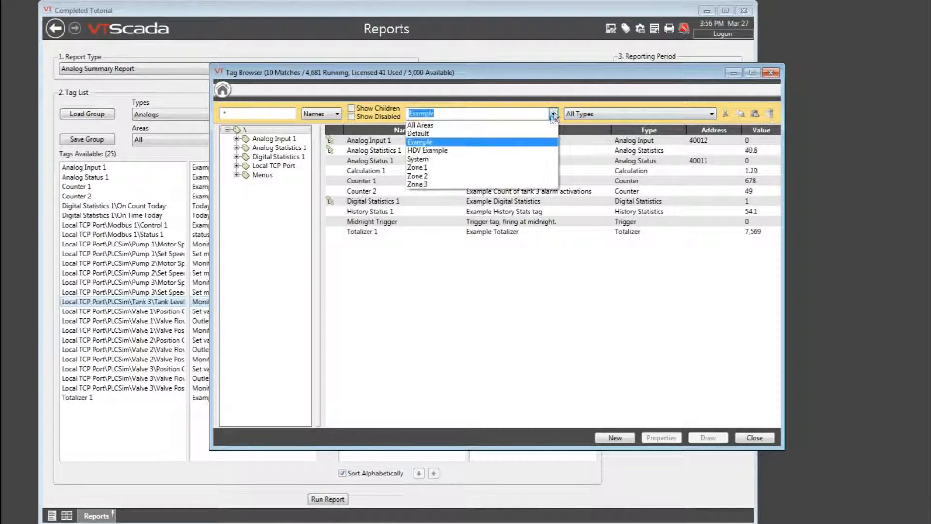
click(420, 125)
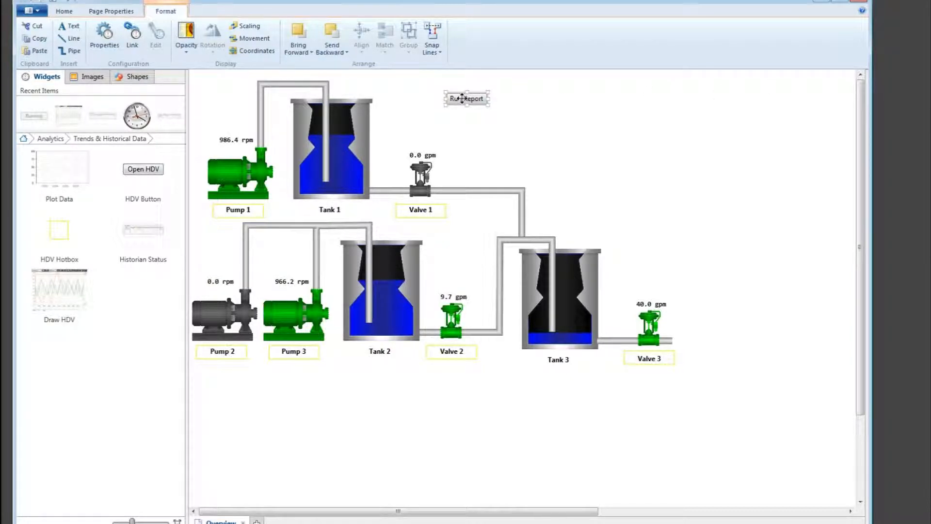
Step: Tick 'Re-run the last schedule' in the Run Report button's properties, then show the Reports page
right_click(466, 99)
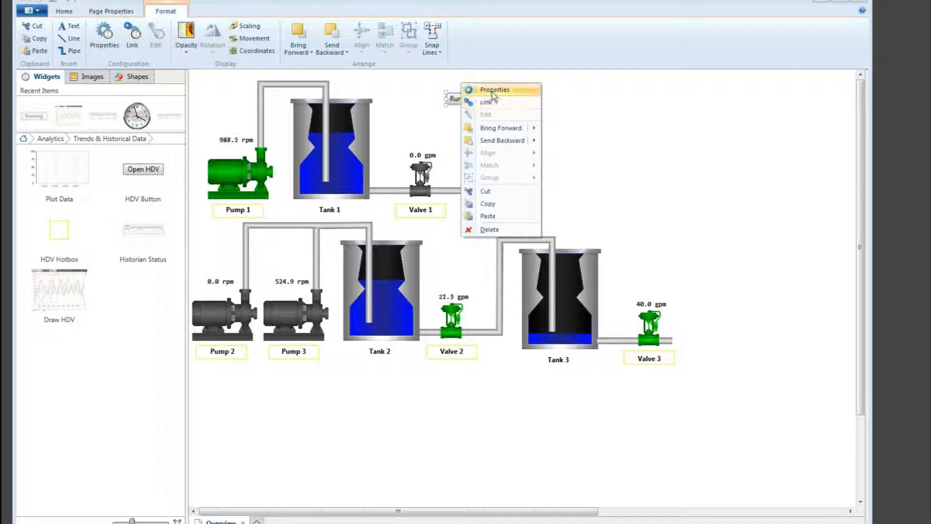
click(493, 89)
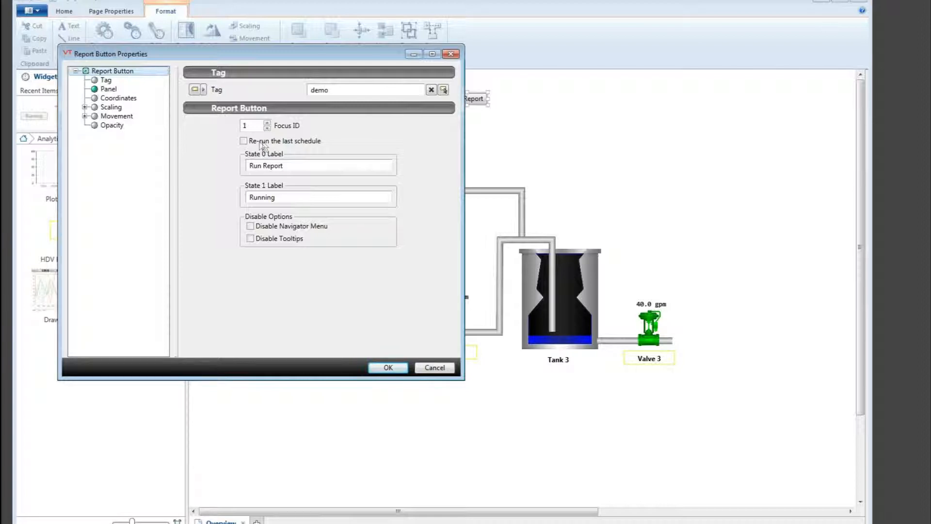
click(243, 140)
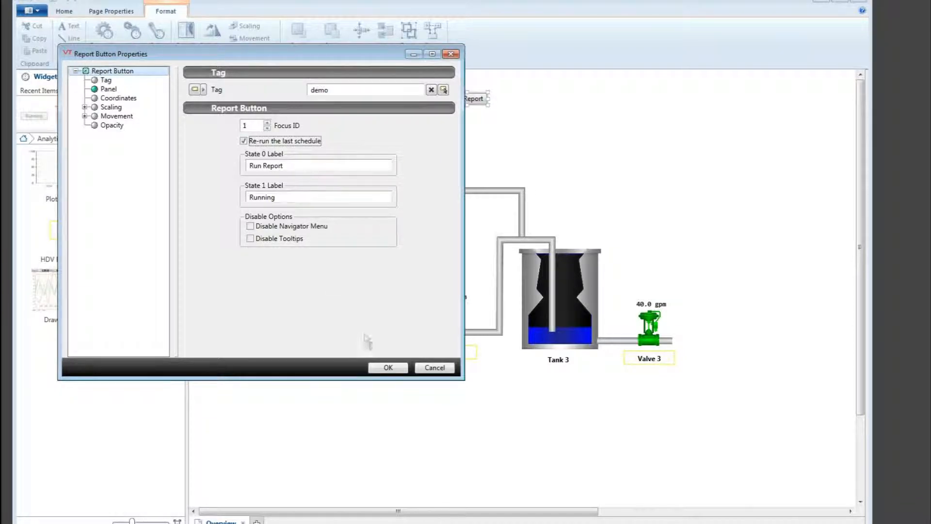
click(388, 367)
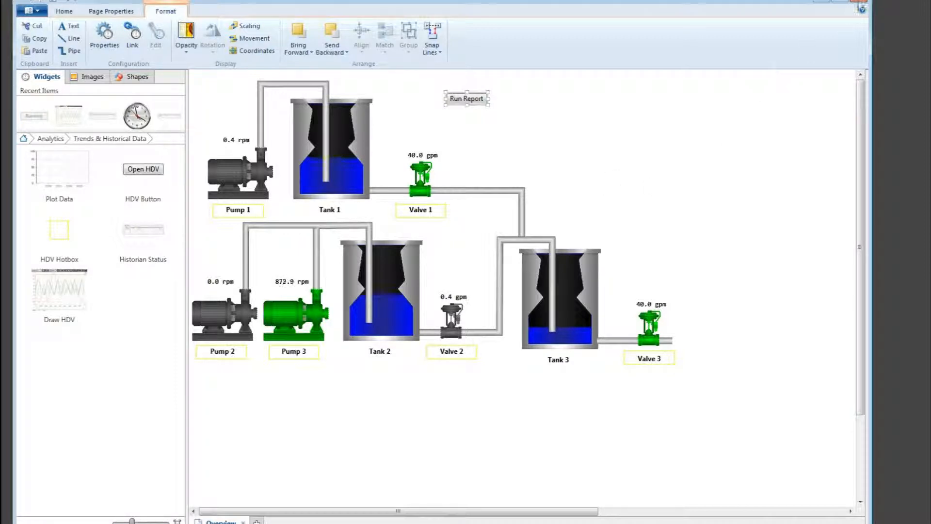
click(466, 98)
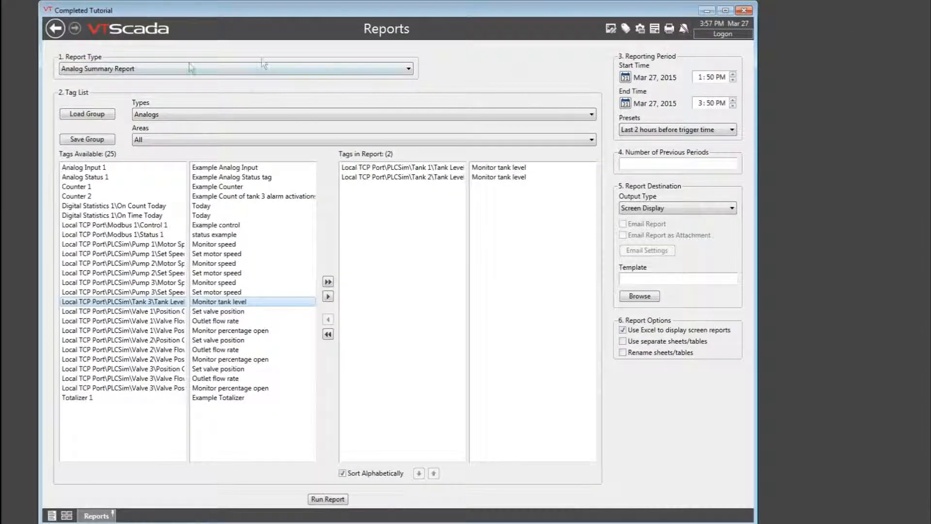